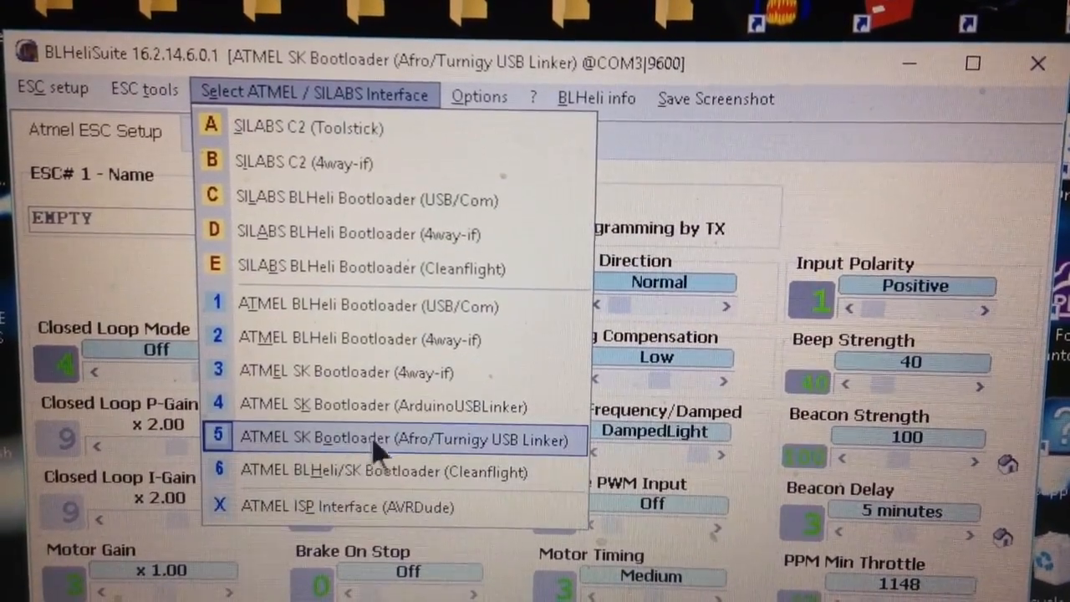
# Step: Select the ATMEL SK Bootloader (Afro/Turnigy USB Linker) interface for the DYS SN20A
pyautogui.click(408, 438)
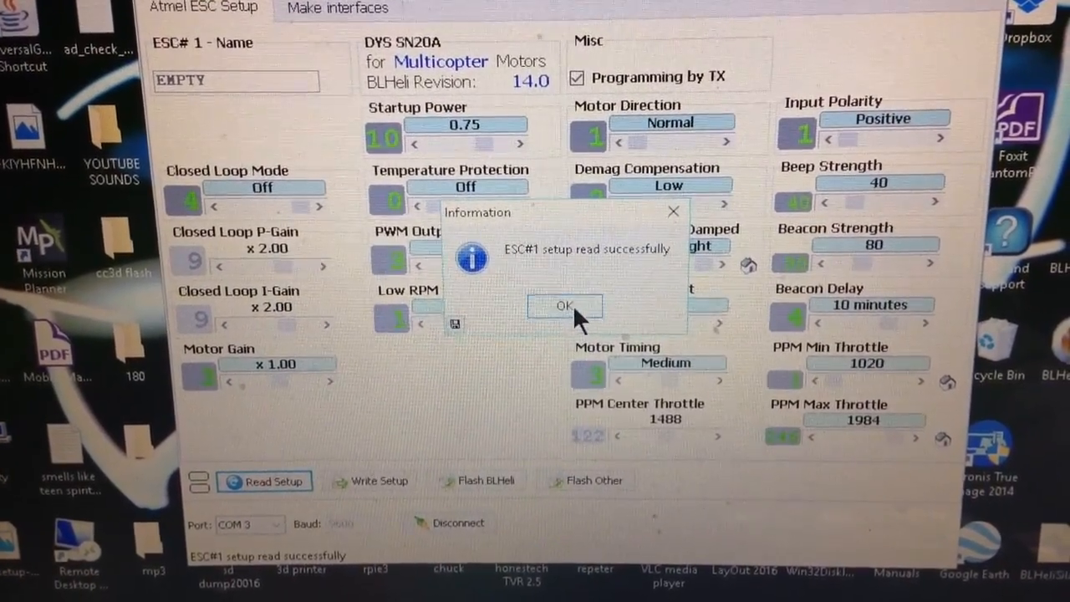
# Step: Pick [Rev: 14.8] DYS SN20A MULTI in the Flash Assistant as the firmware target
pyautogui.click(565, 304)
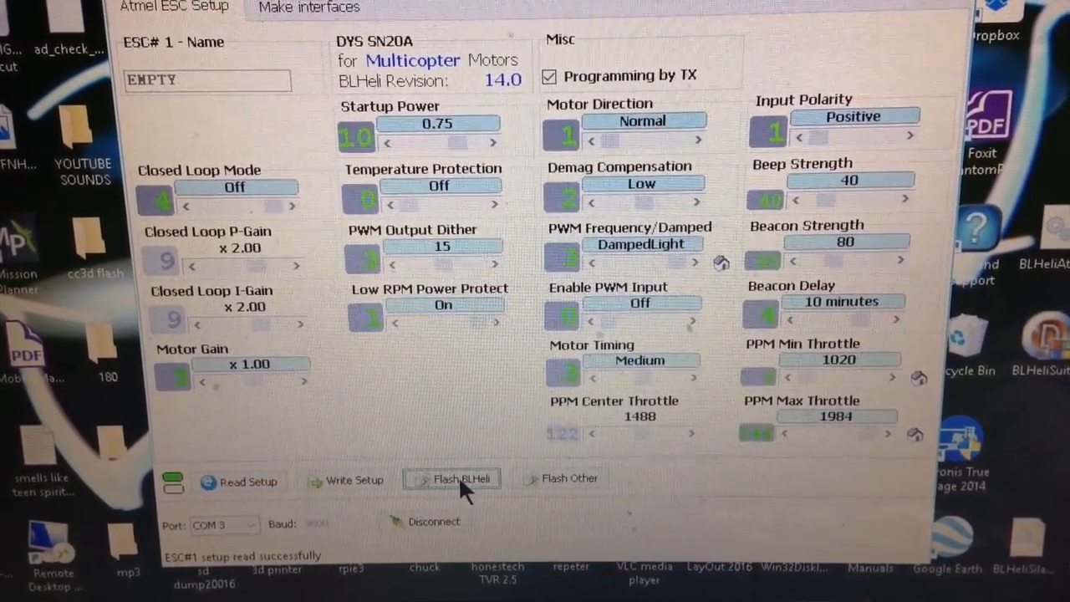
pyautogui.click(452, 478)
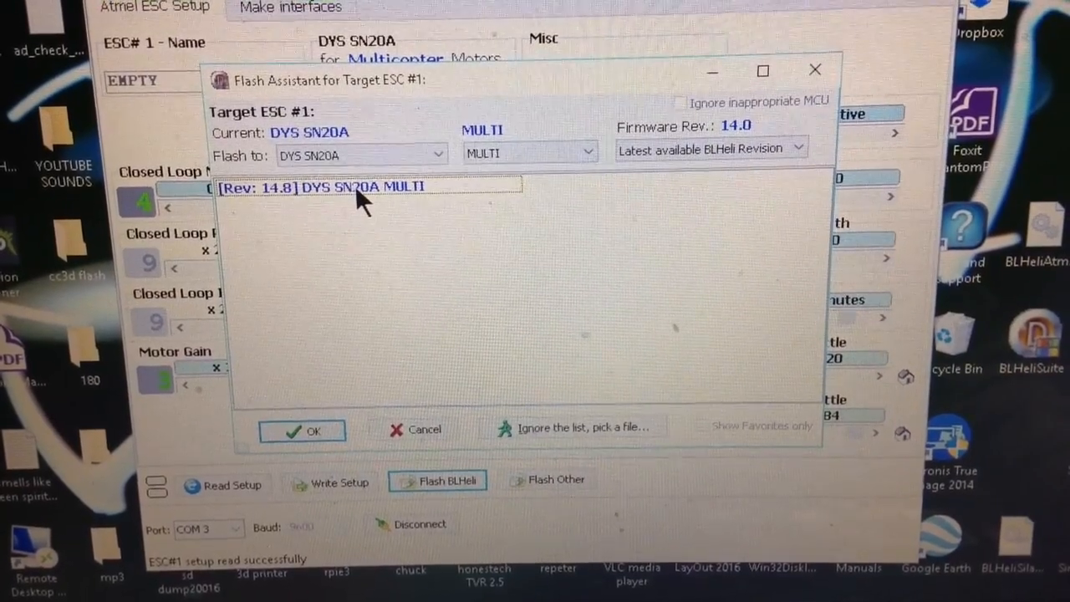
pyautogui.click(368, 184)
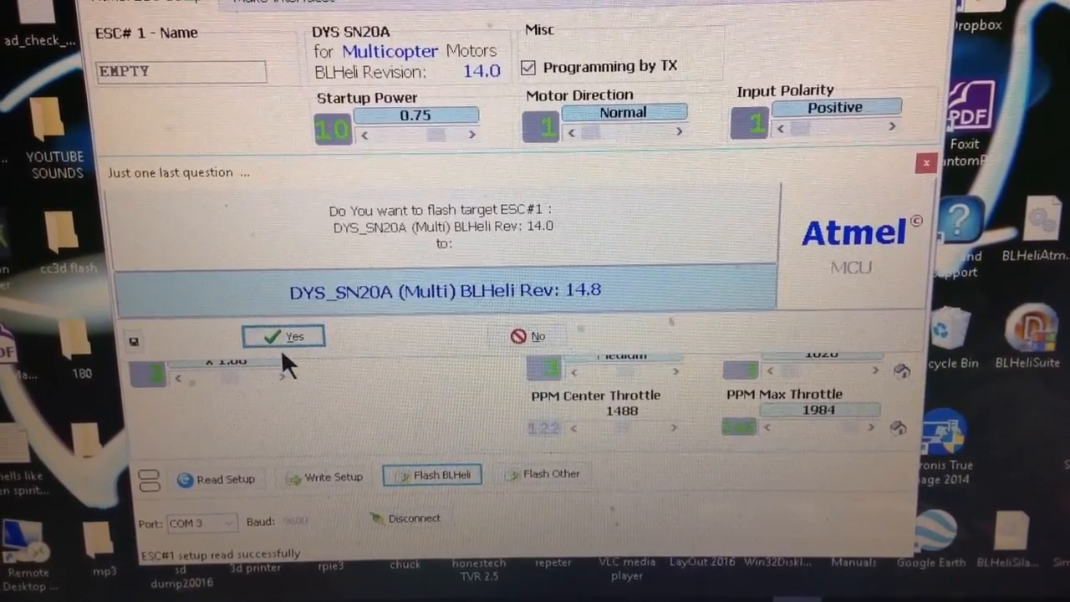
# Step: Confirm the flash to BLHeli 14.8 and acknowledge the Flashed message
pyautogui.click(283, 336)
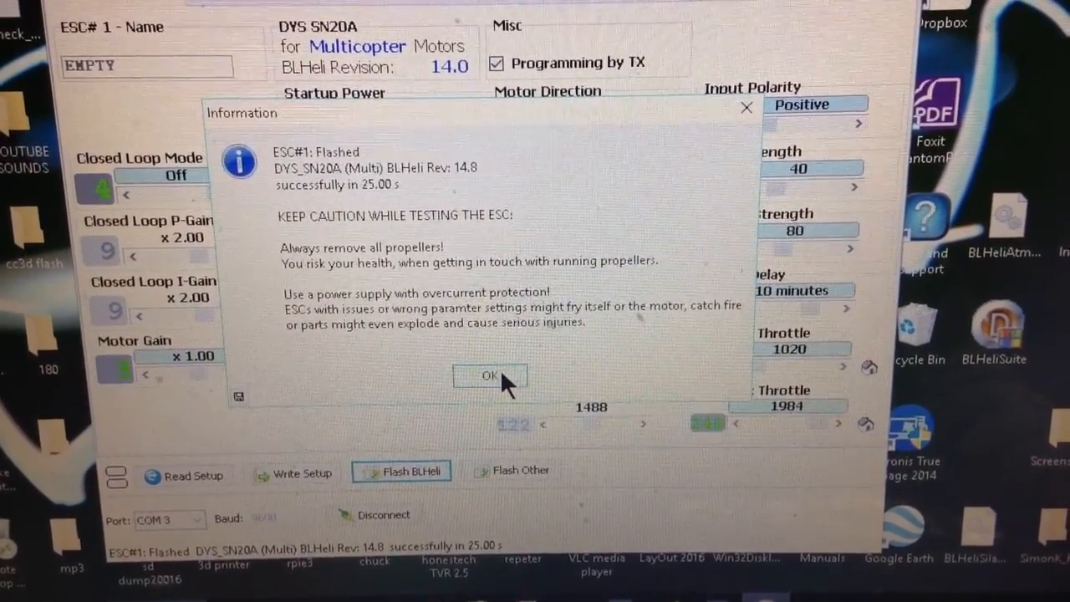
pyautogui.click(488, 374)
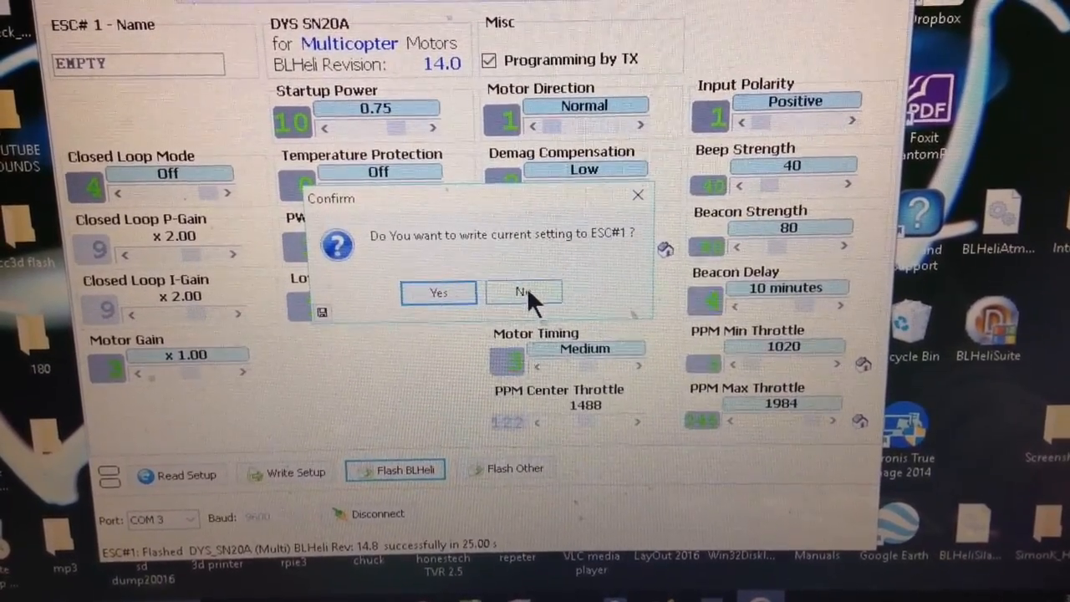
# Step: Decline restoring old settings, set beacon delay 5 minutes and strength 100, and write setup to ESC#1
pyautogui.click(525, 291)
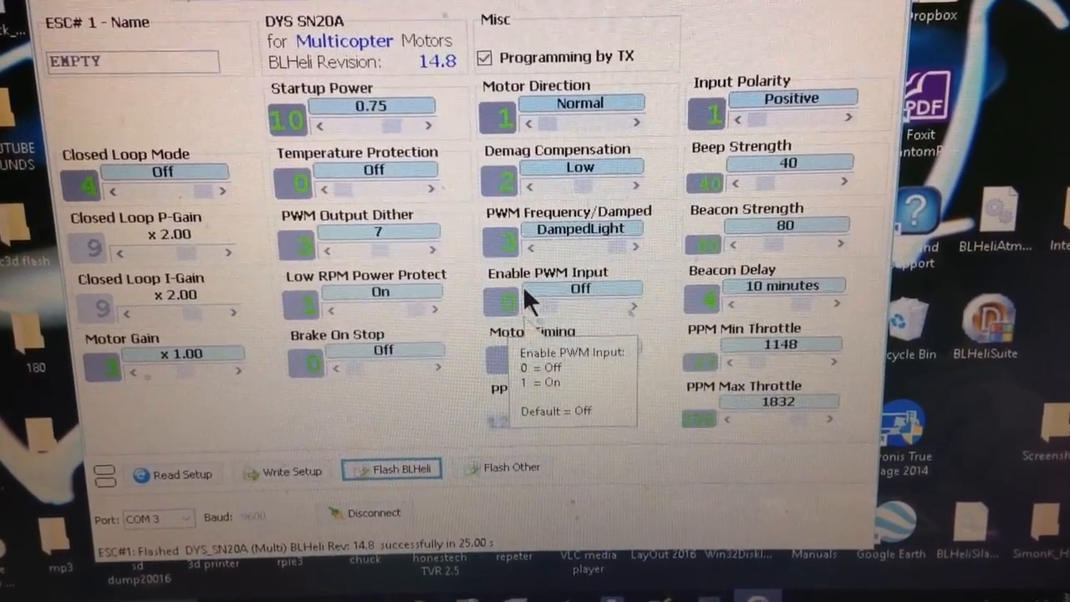
pyautogui.moveTo(397, 399)
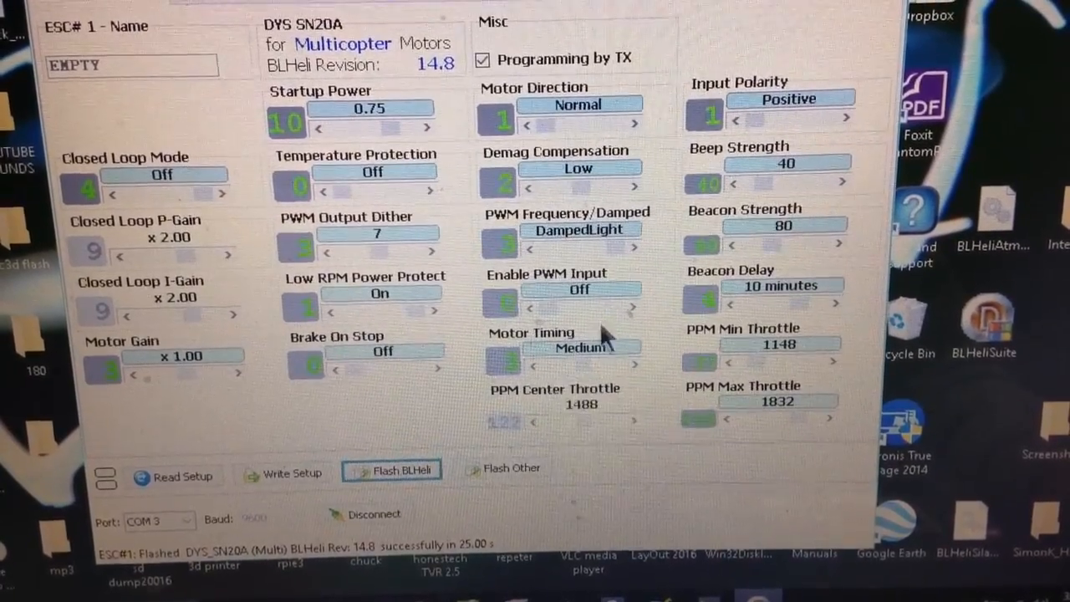
pyautogui.moveTo(582, 230)
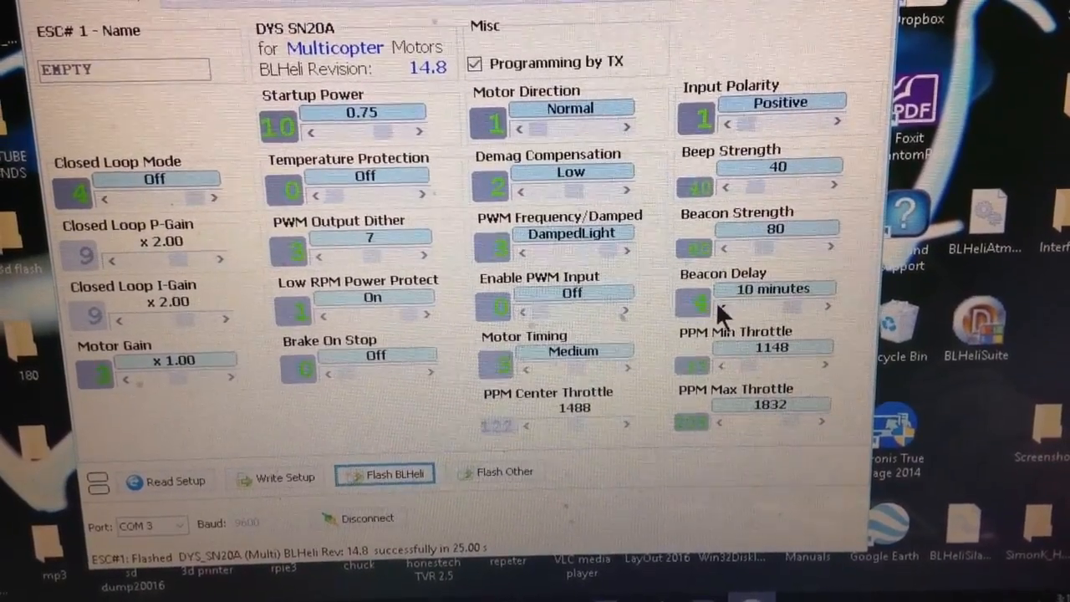
pyautogui.click(727, 309)
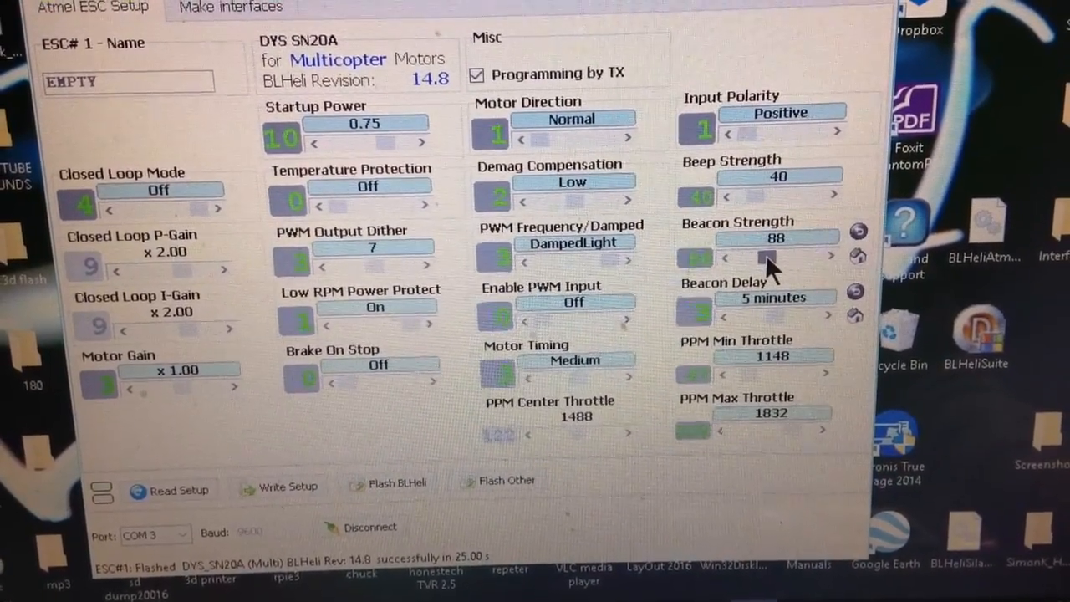
pyautogui.click(827, 241)
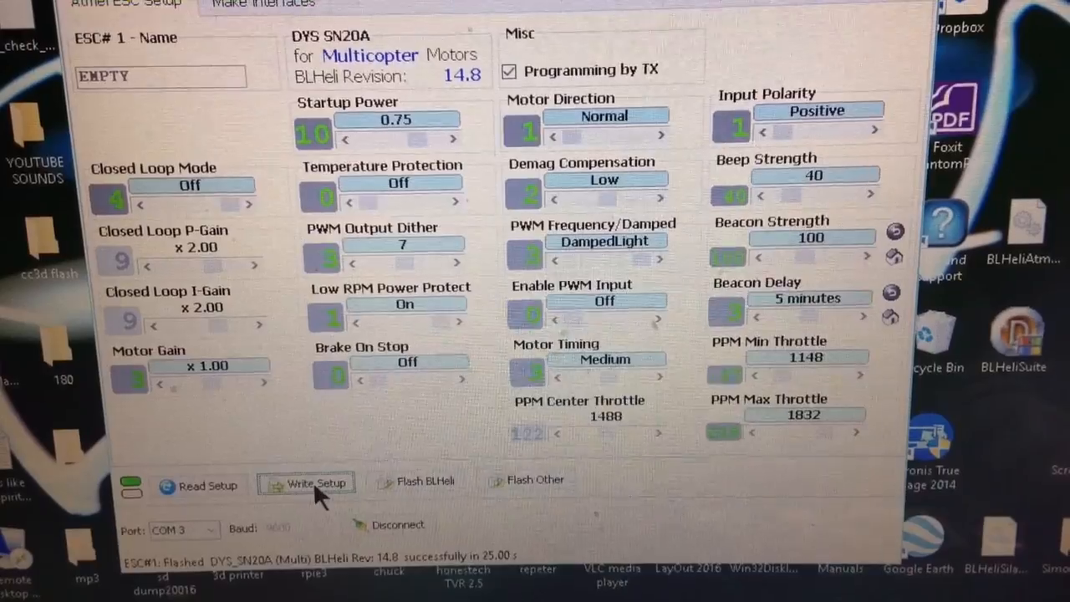
pyautogui.click(307, 485)
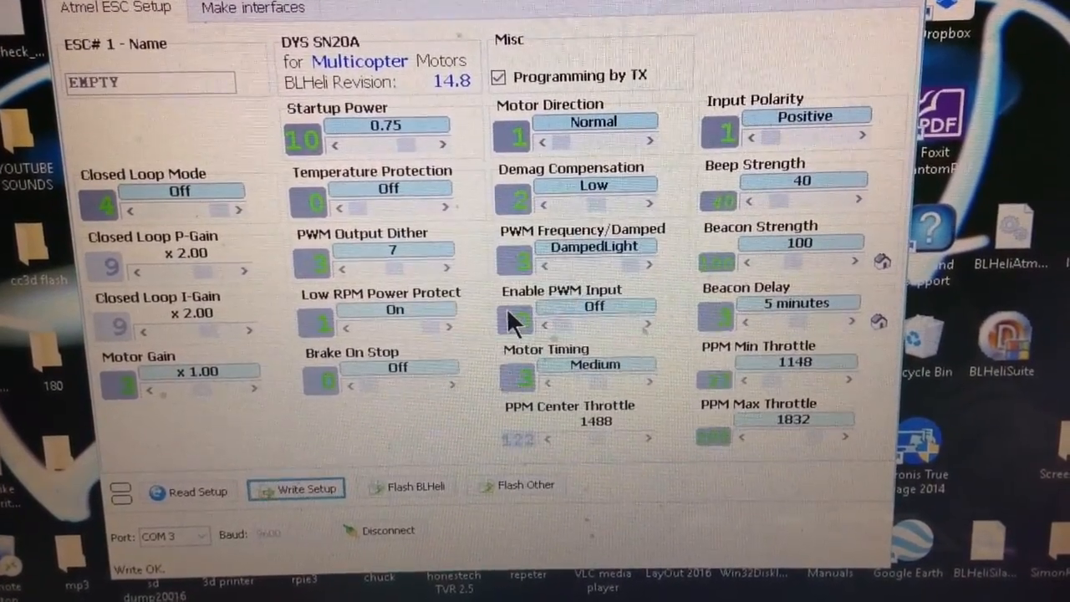
pyautogui.click(649, 381)
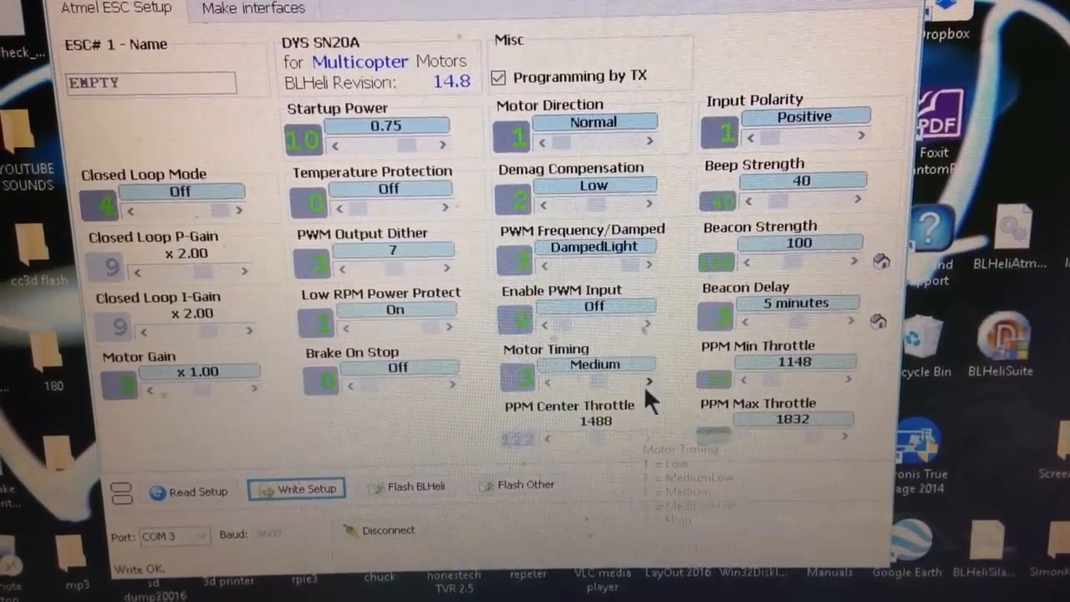